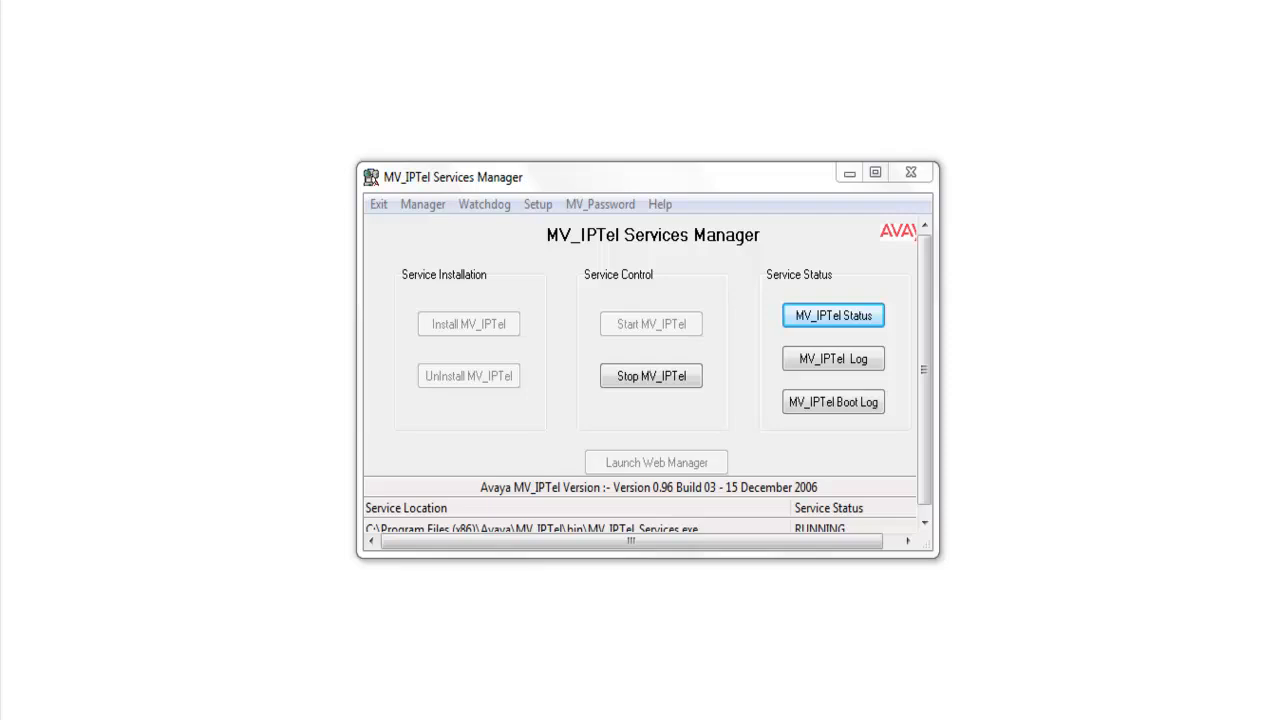
- Review the MV_IPTel INI file's Settings, FTP and FTPS sections from the Setup screen
left_click(536, 204)
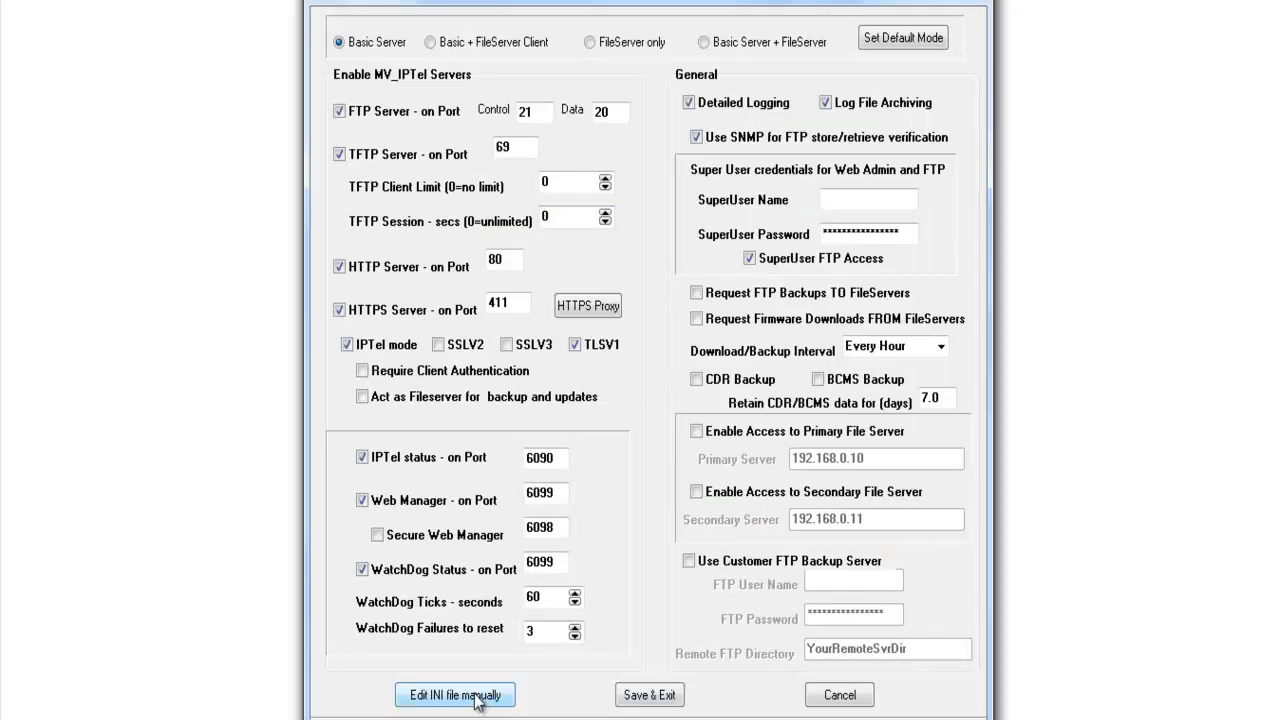
left_click(456, 696)
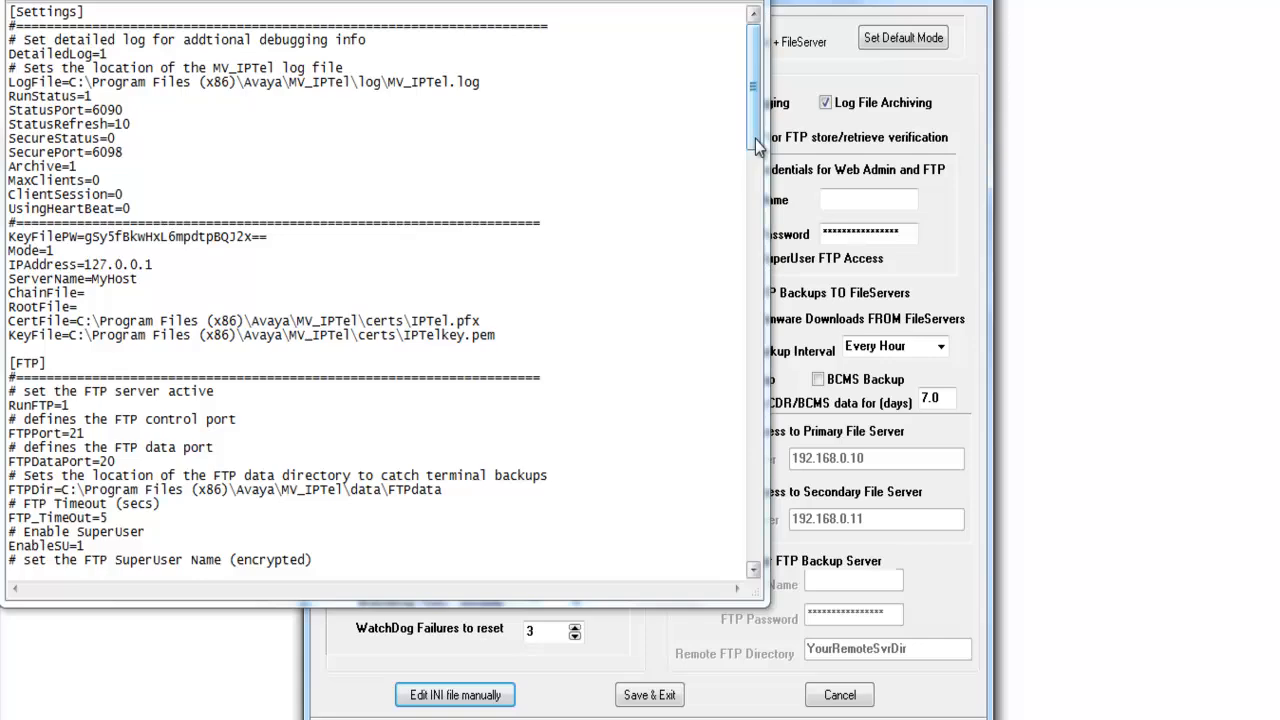
scroll("down", 3)
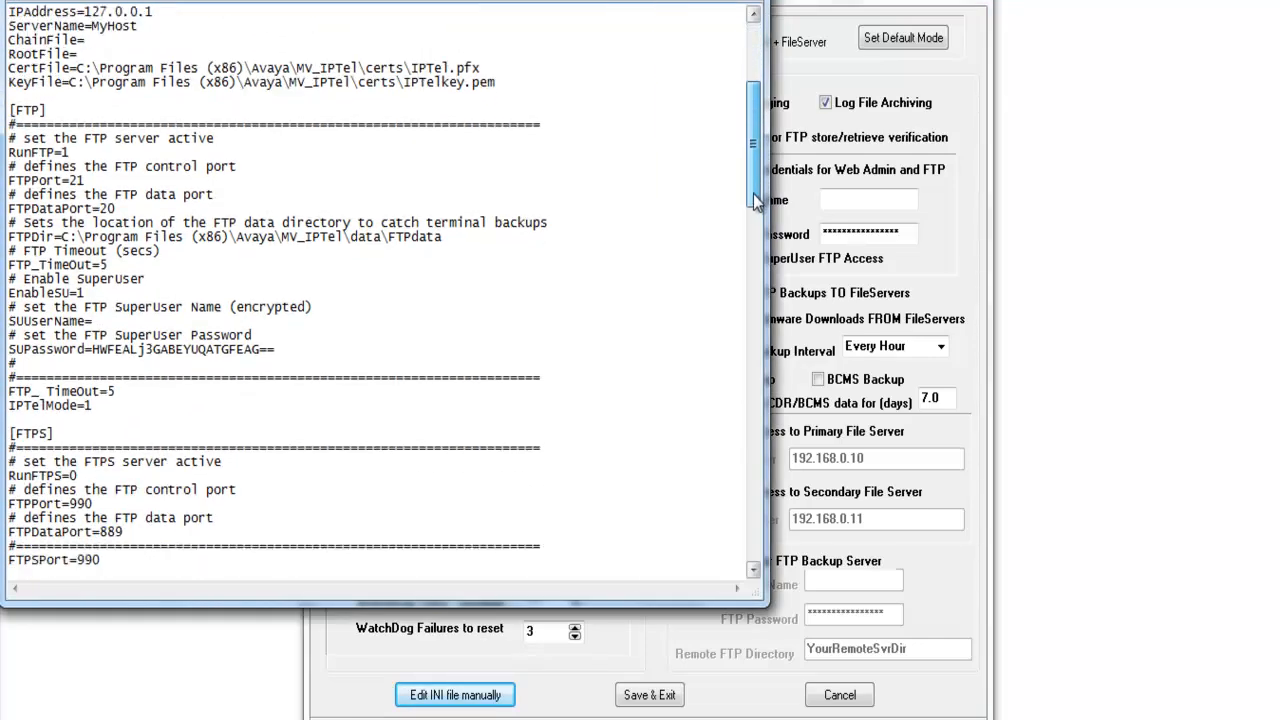
scroll("down", 3)
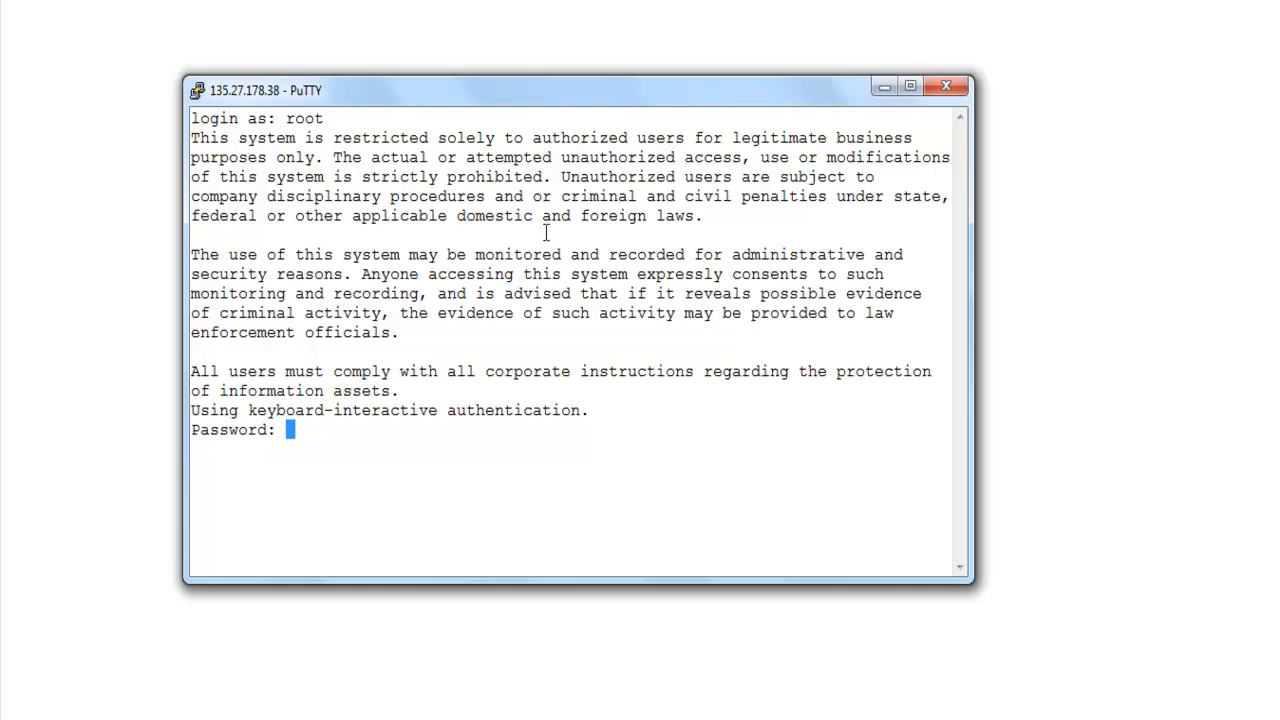
- Log in to the G450 and show system details reporting mainboard firmware 31.26.0
key("Return")
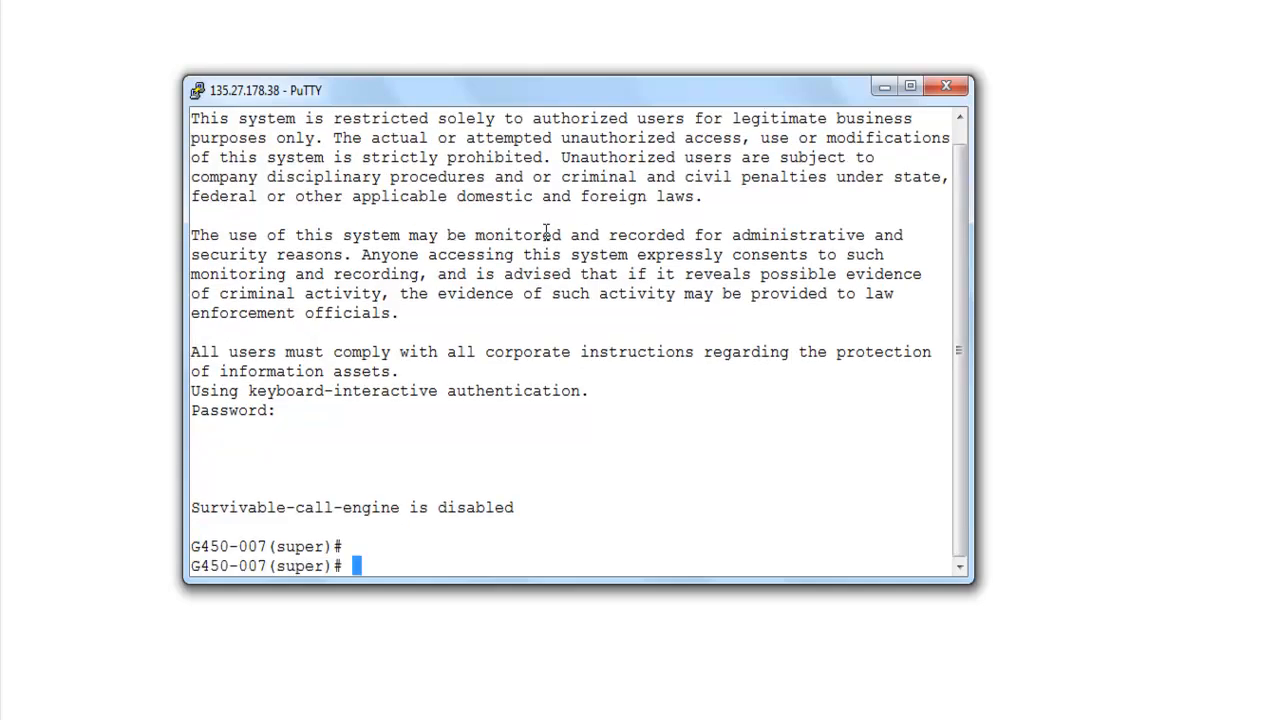
type("show")
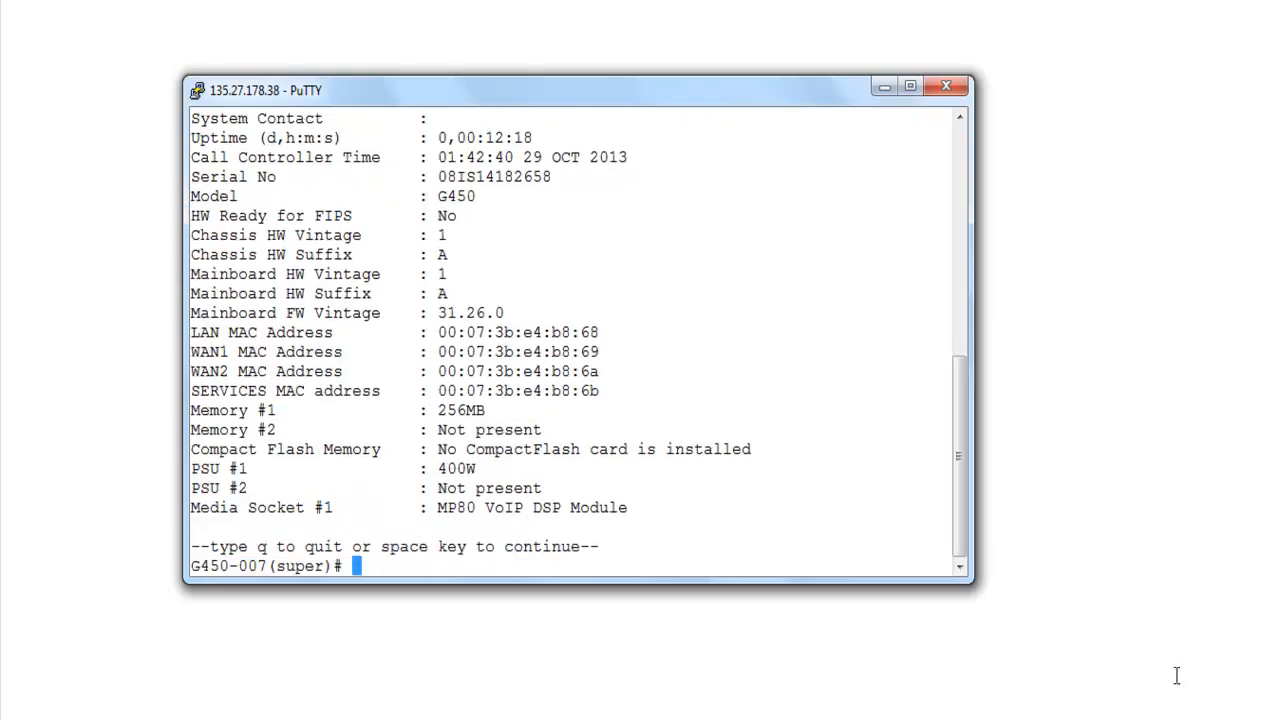
key("space")
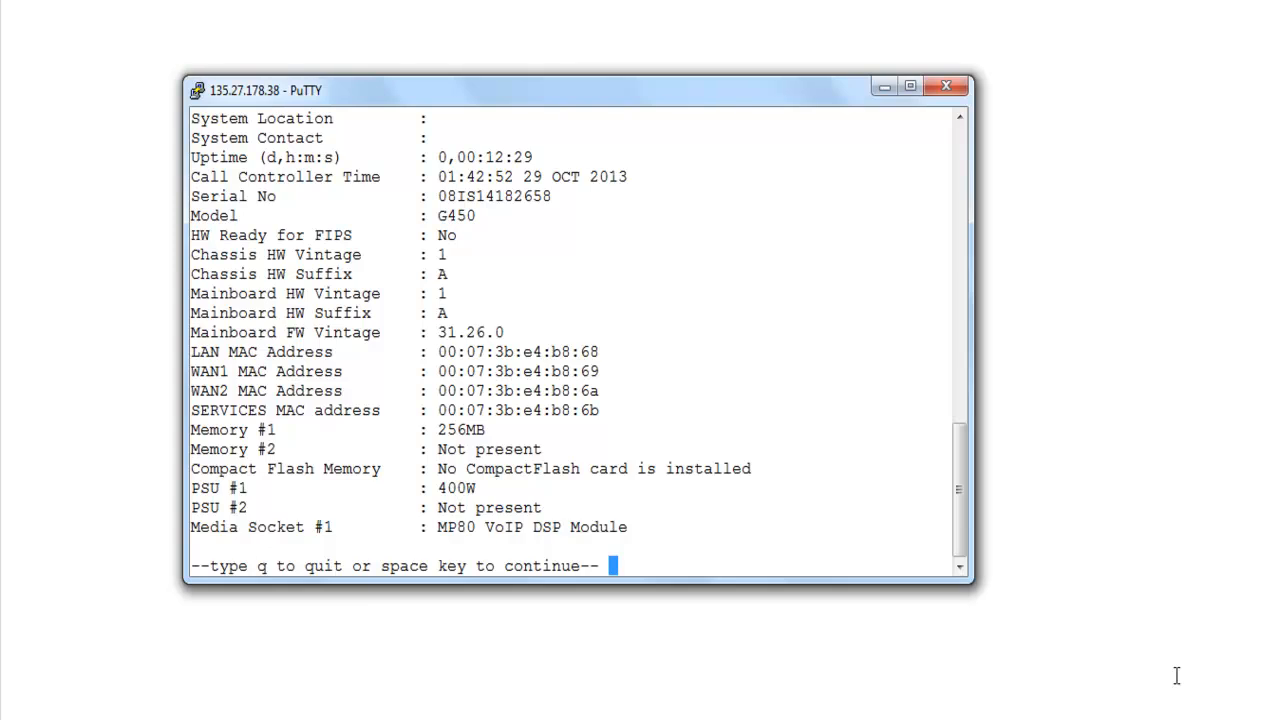
type("show image ve")
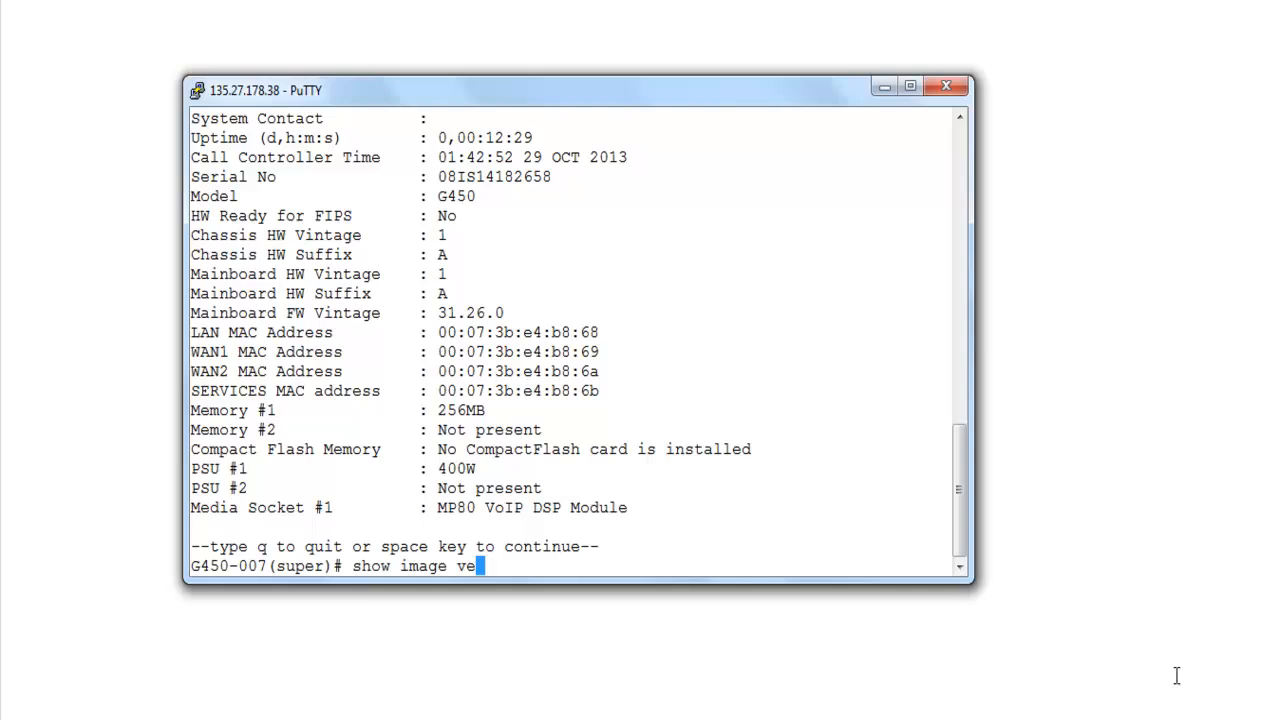
- List image versions (bank A 31.20.1, bank B 31.26.0) and enter the TFTP copy of g450_sw_34_5_0.bin from 135.27.180.181
type("rsion")
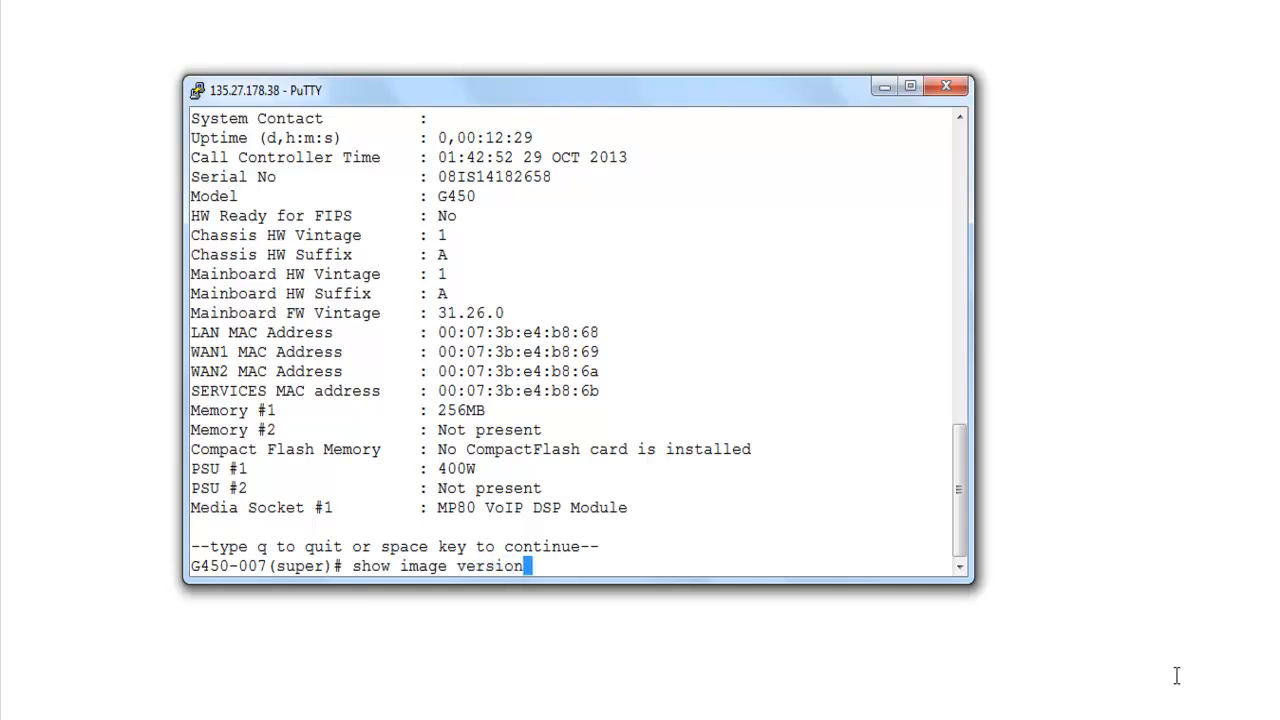
key("Return")
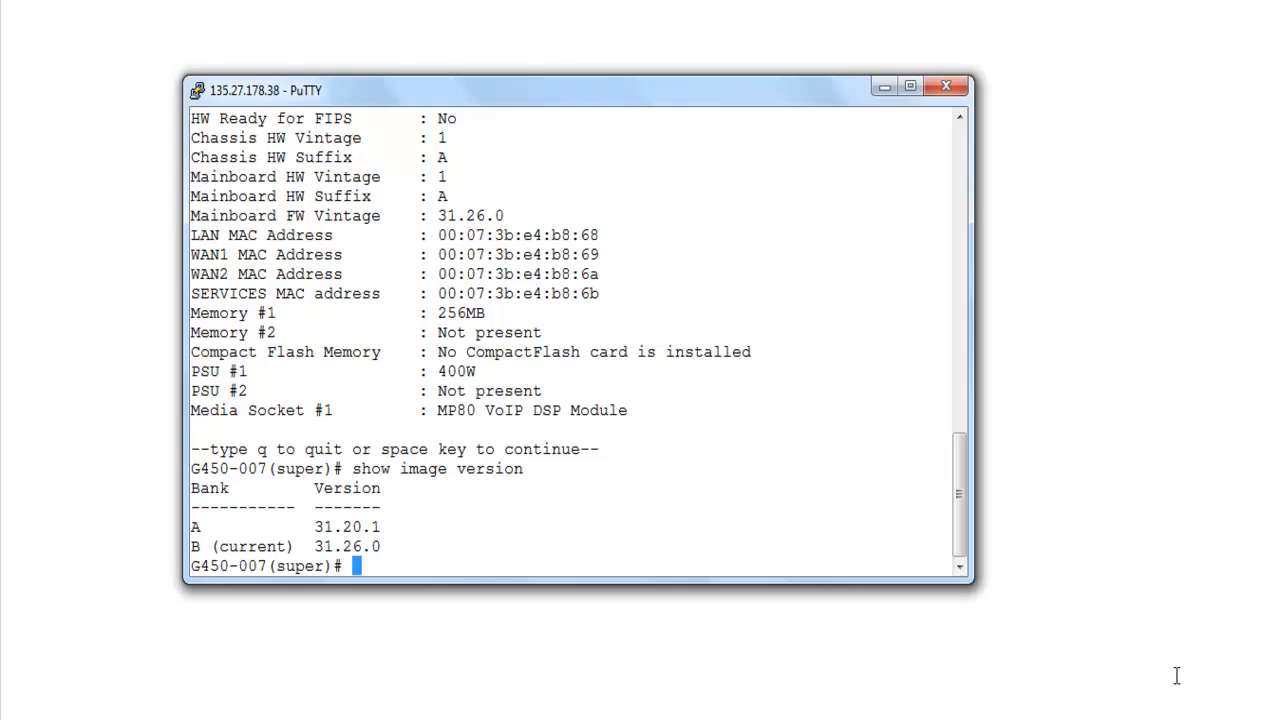
type("copy tftp SW_imageA g450_sw_34_5_0.bin 135.27.180.181")
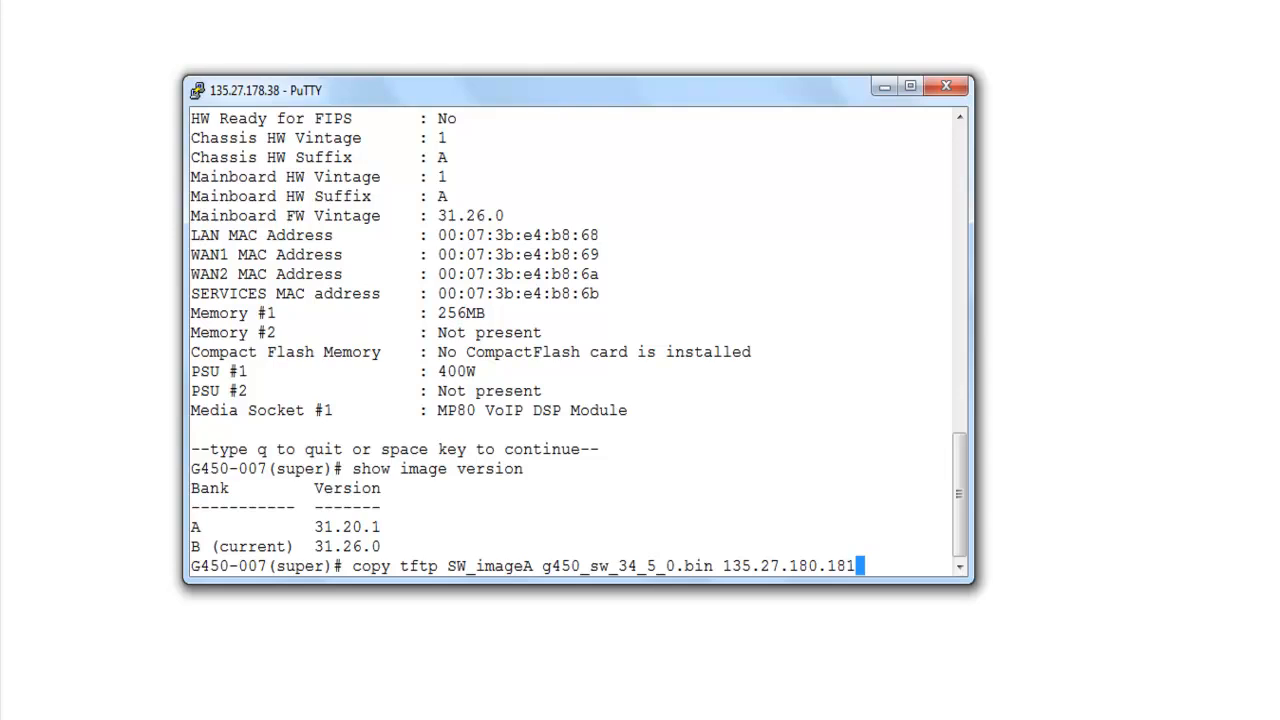
- Download g450_sw_34_5_0.bin from 135.27.180.181 into bank A until status shows Idle
key("Return")
type("show download software status 10")
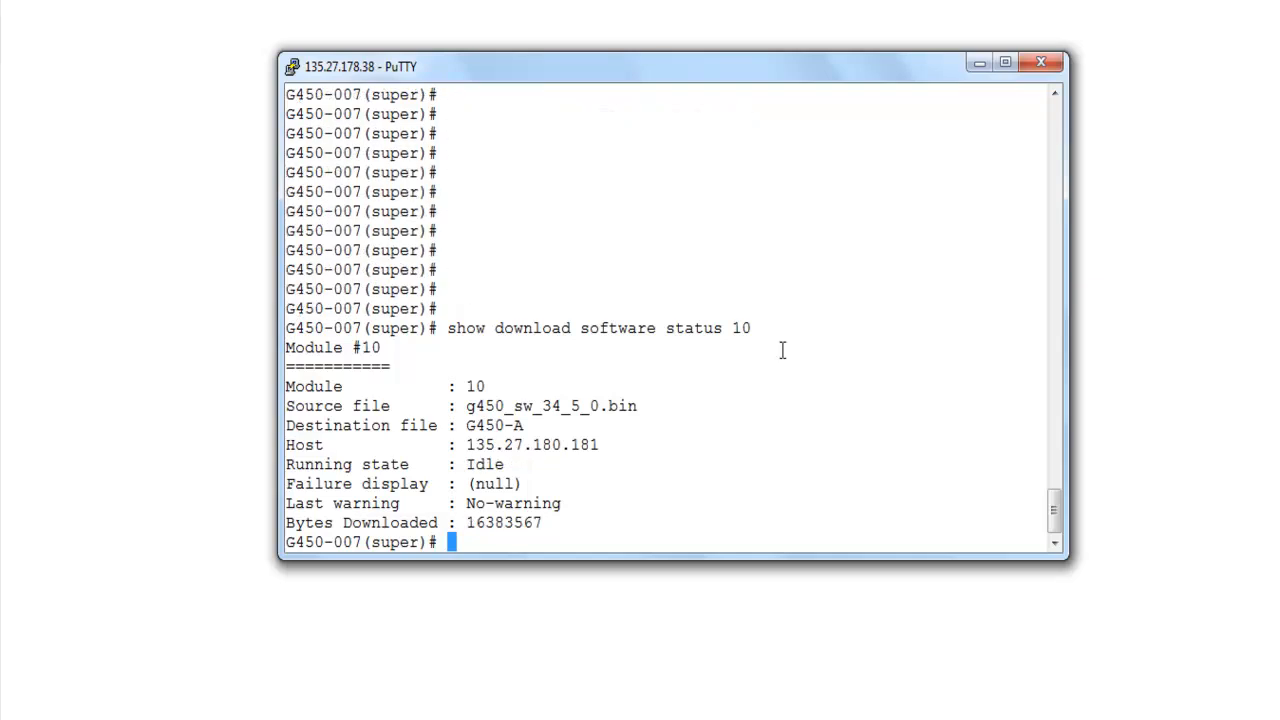
- Set the boot bank to bank-a and save the running configuration to startup
type("set boot bank bank-a")
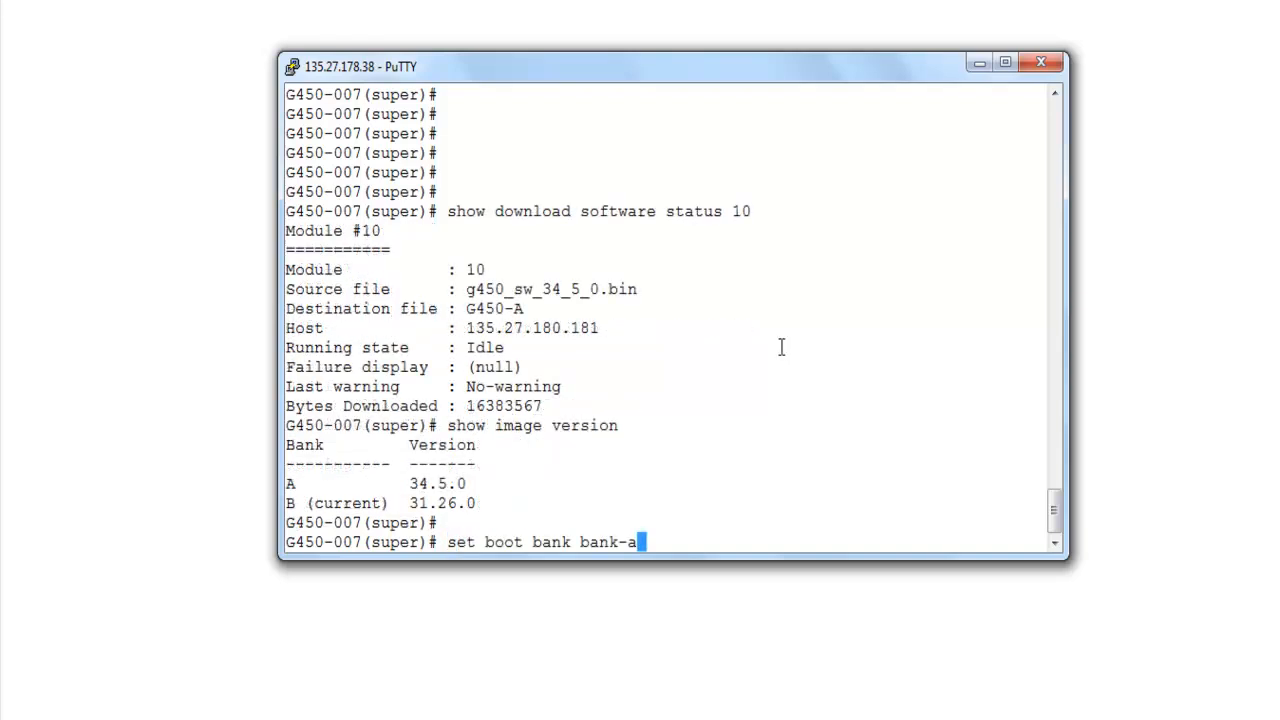
key("Return")
type("show image version")
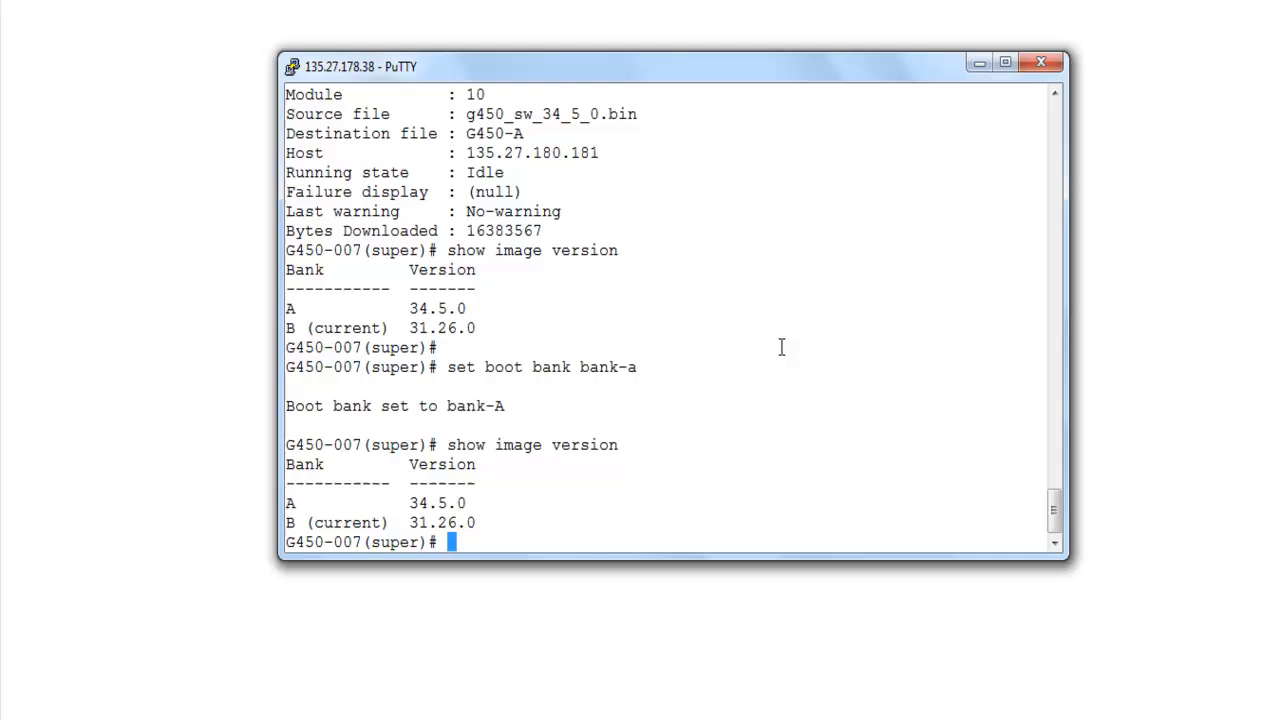
type("cop")
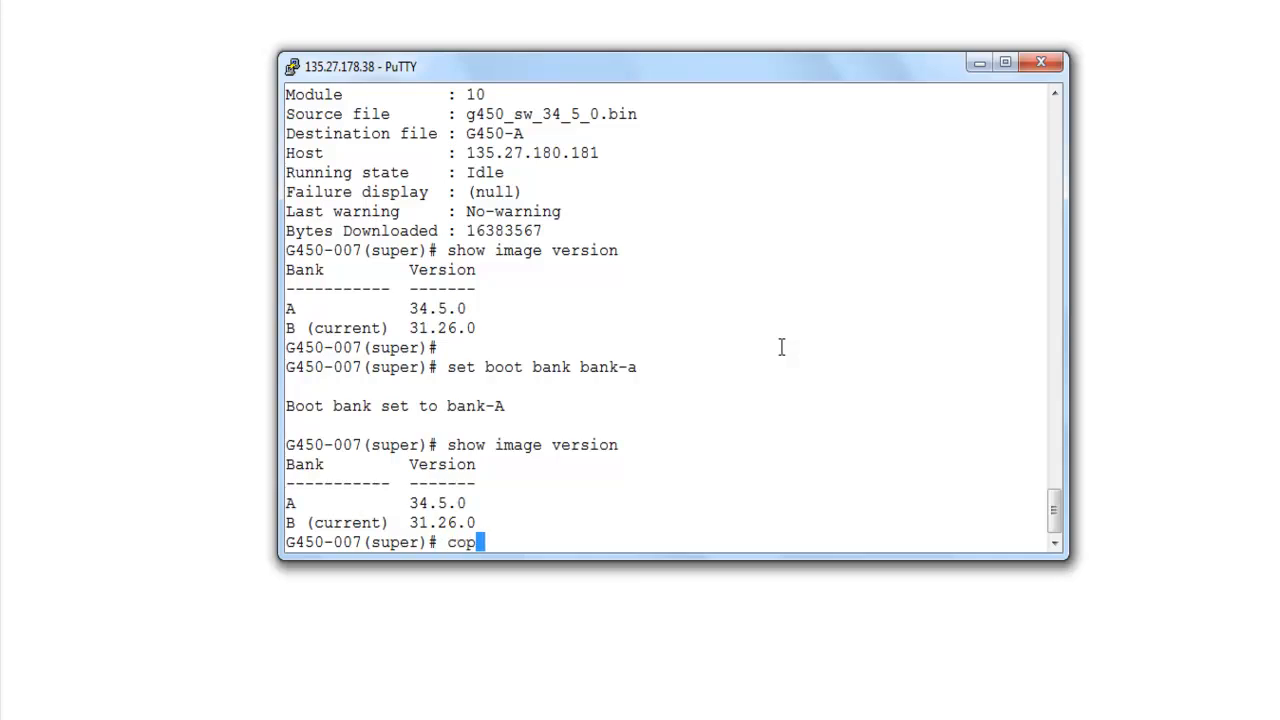
type("y run")
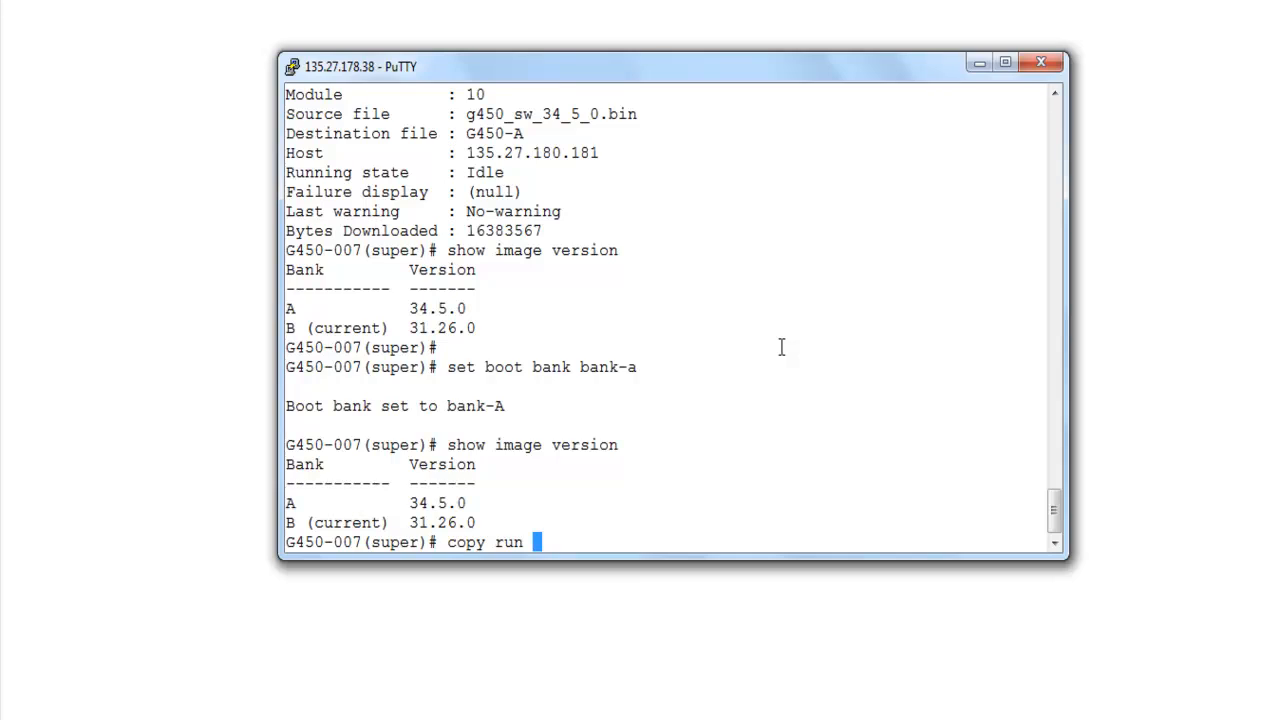
type("start")
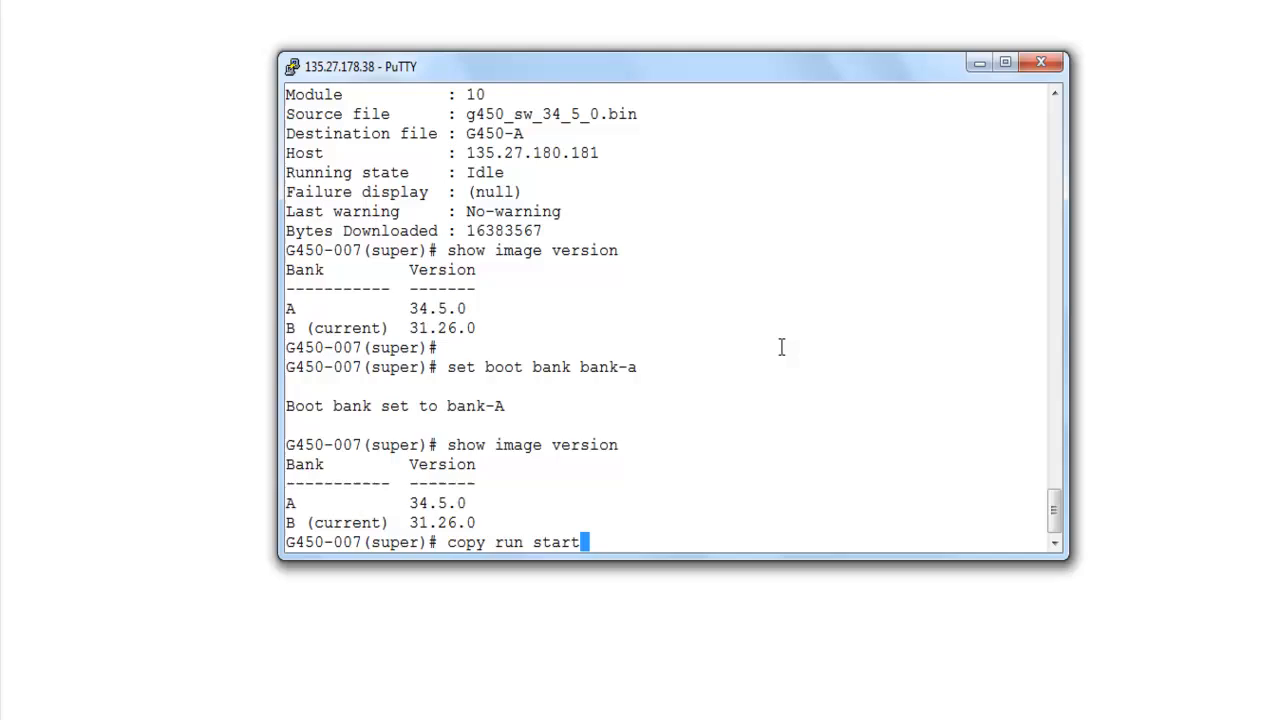
key("Return")
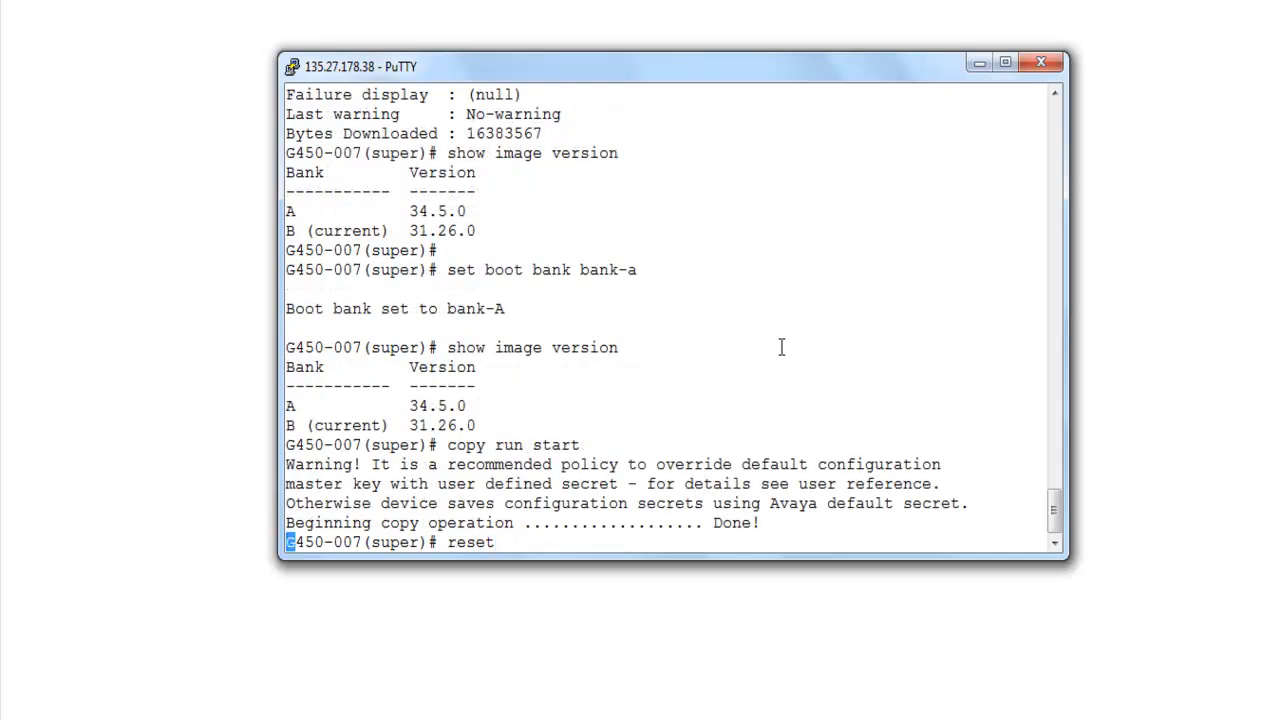
- Reset the gateway, confirm with y, and show system details reporting firmware 34.5.0
key("Return")
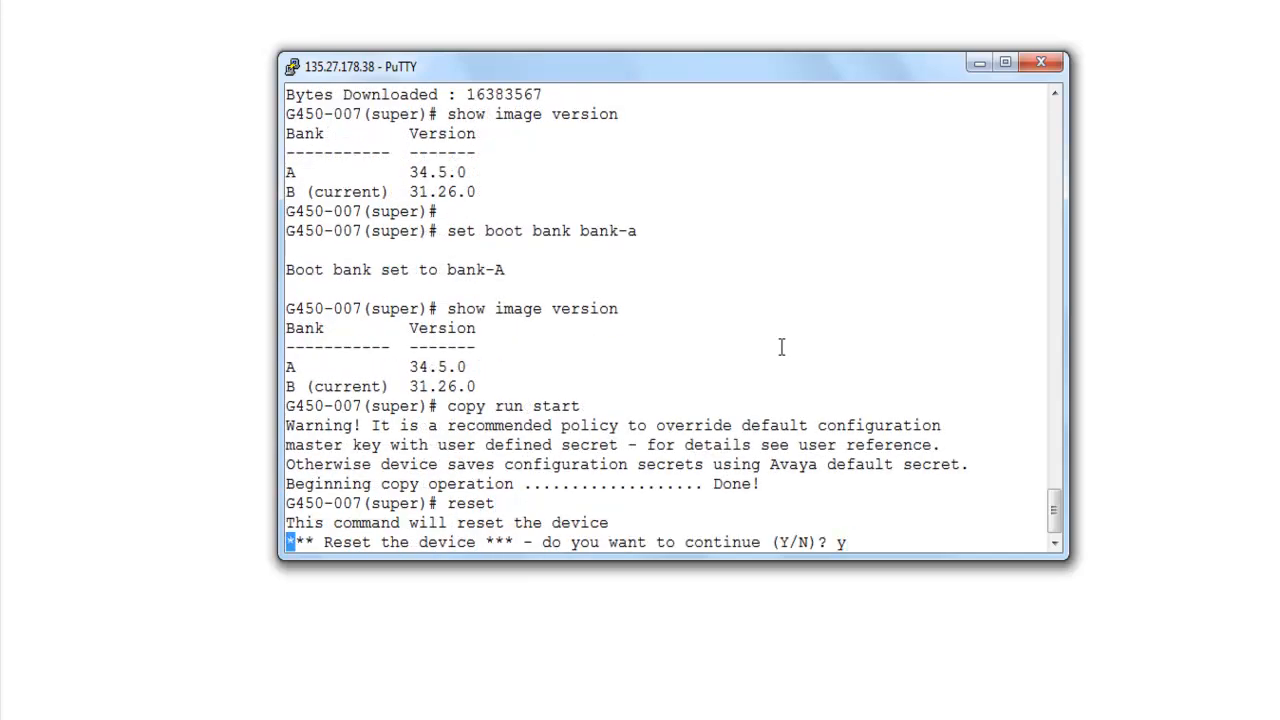
key("Return")
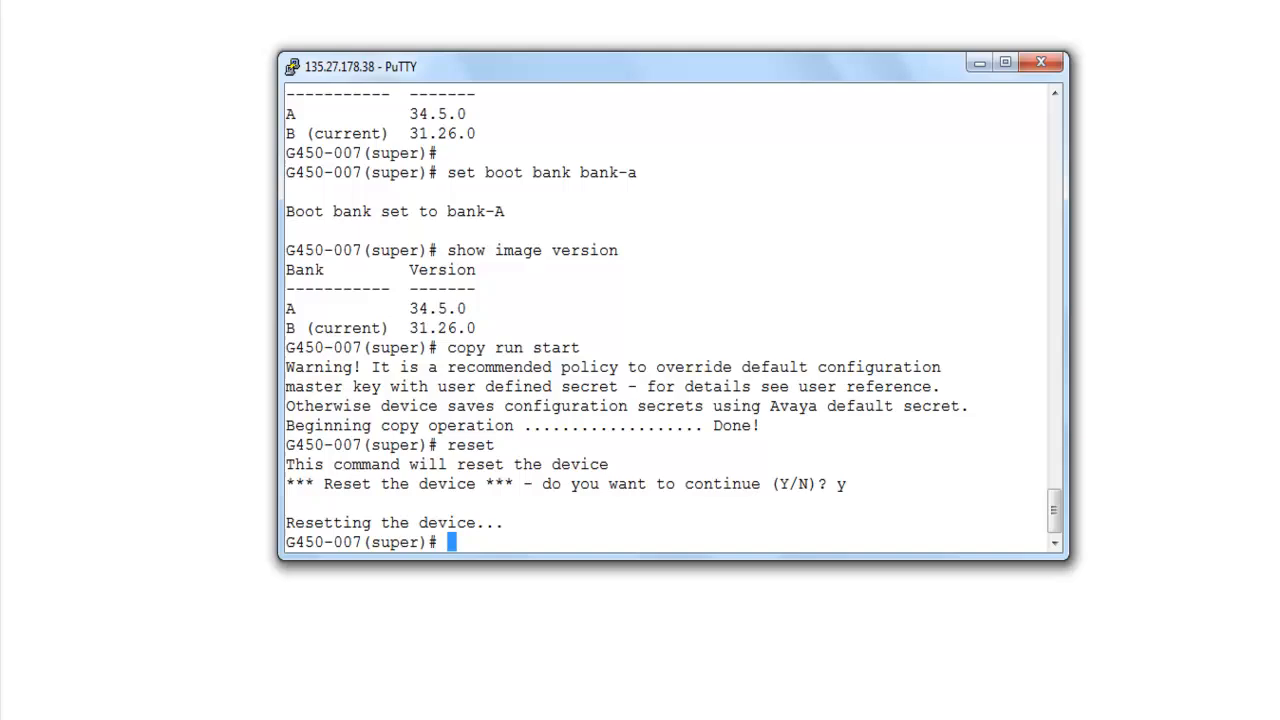
type("show image")
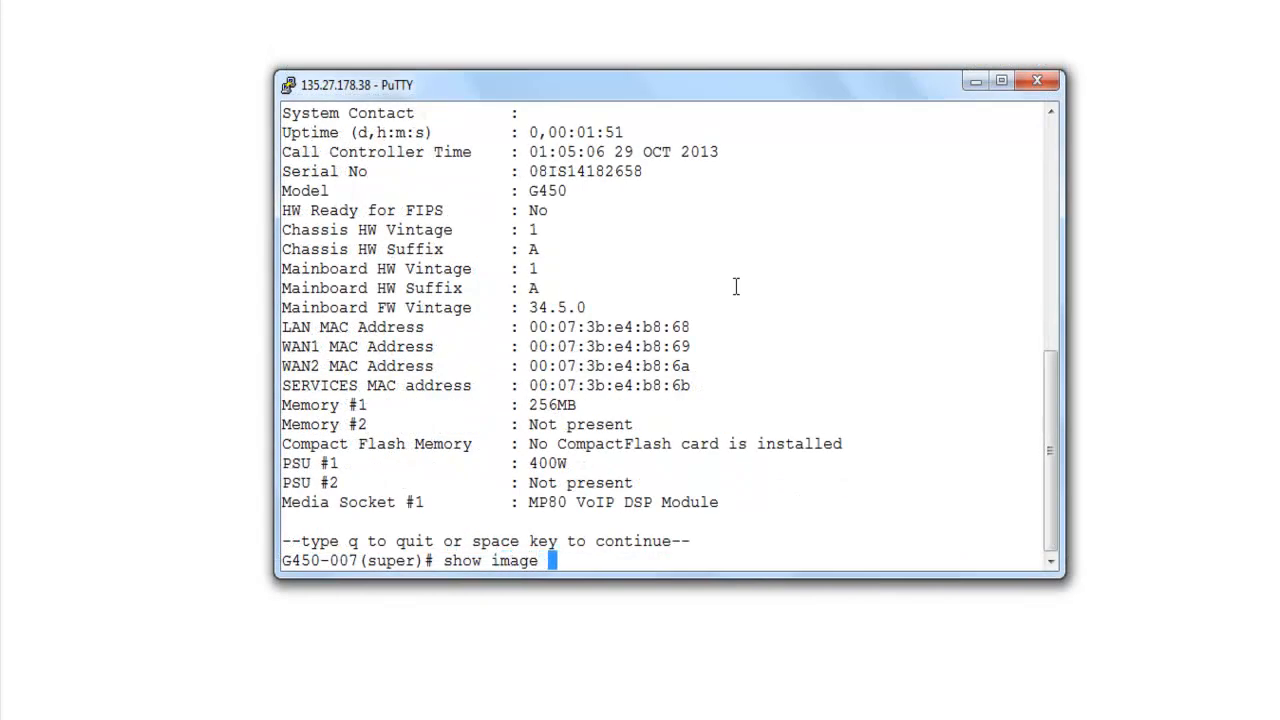
type("versio")
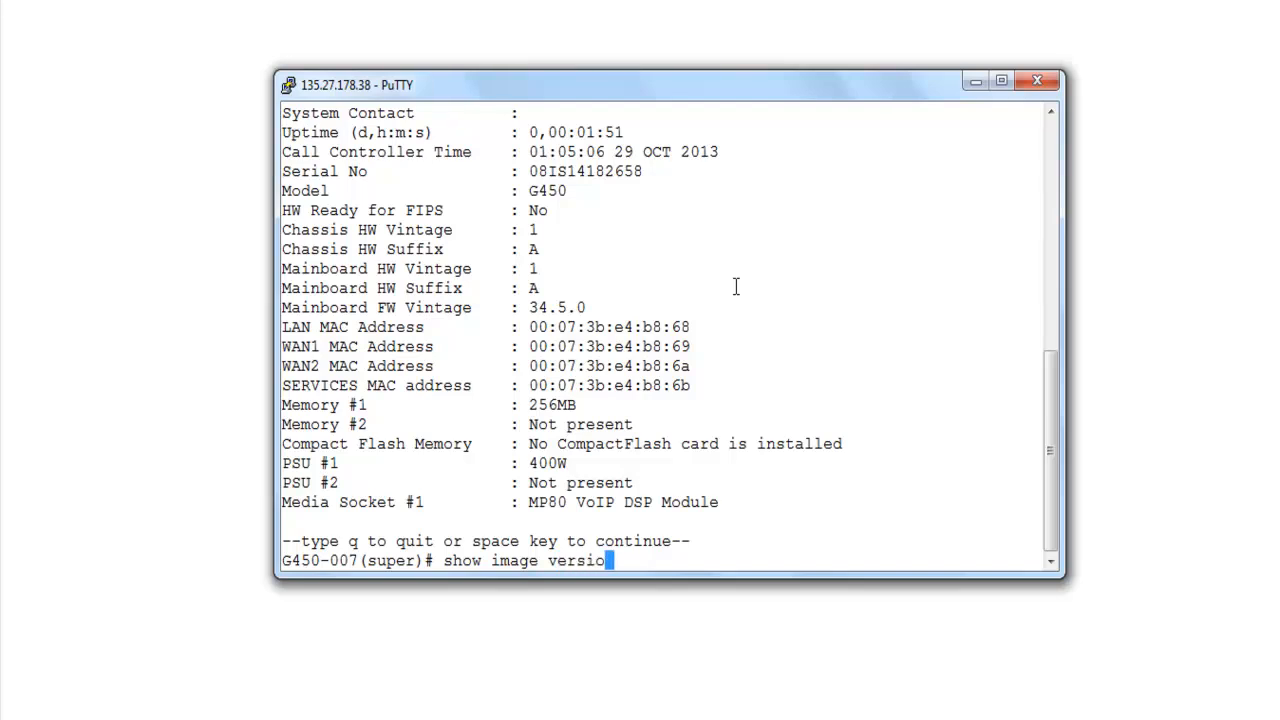
type("n")
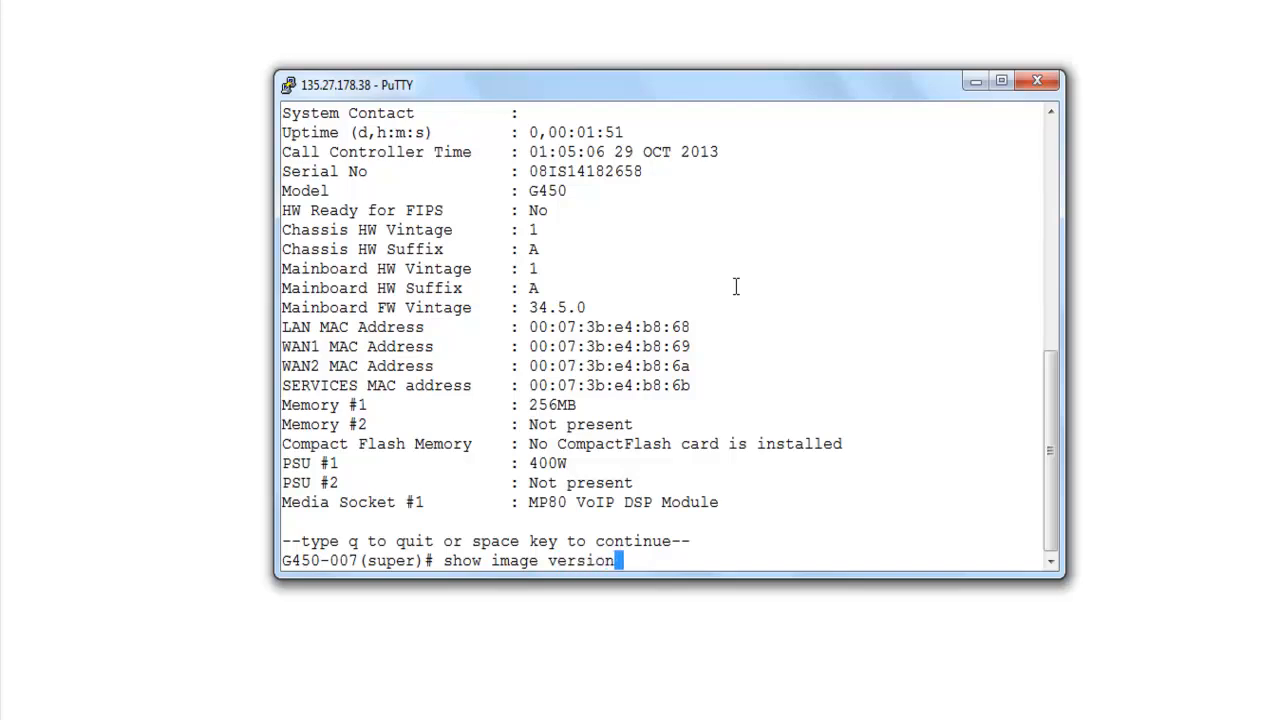
key("Return")
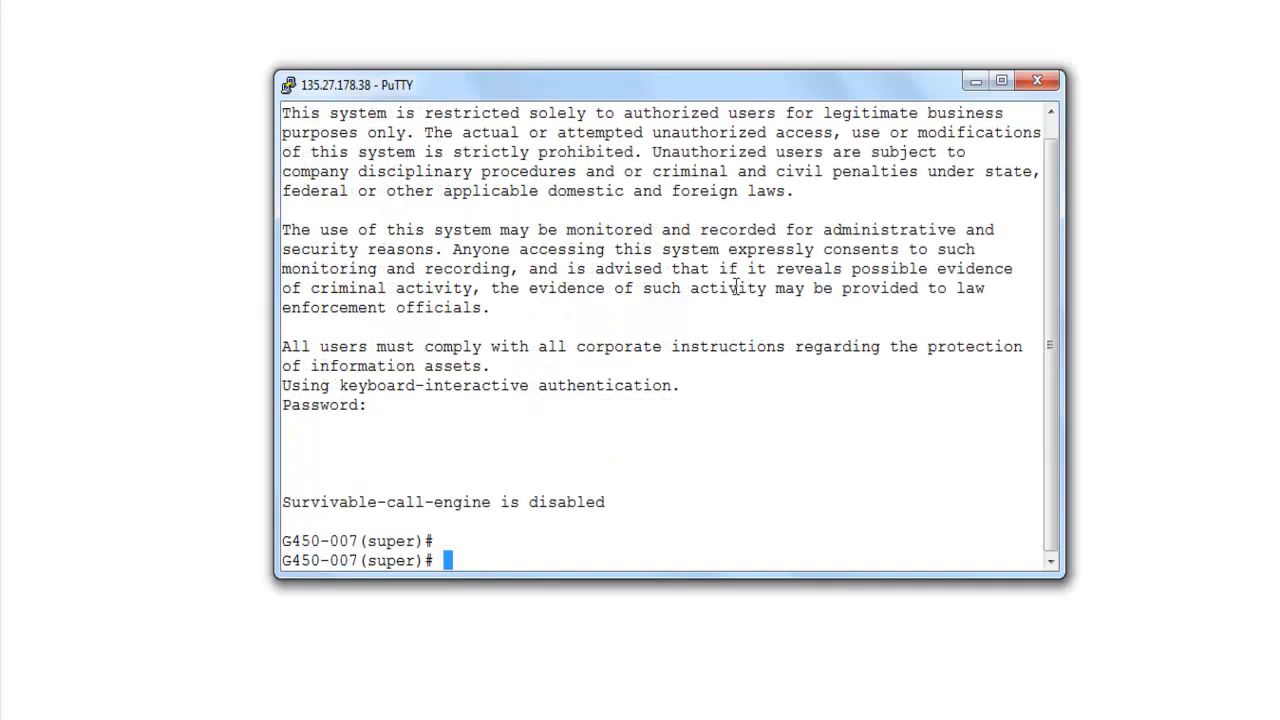
type("show sy")
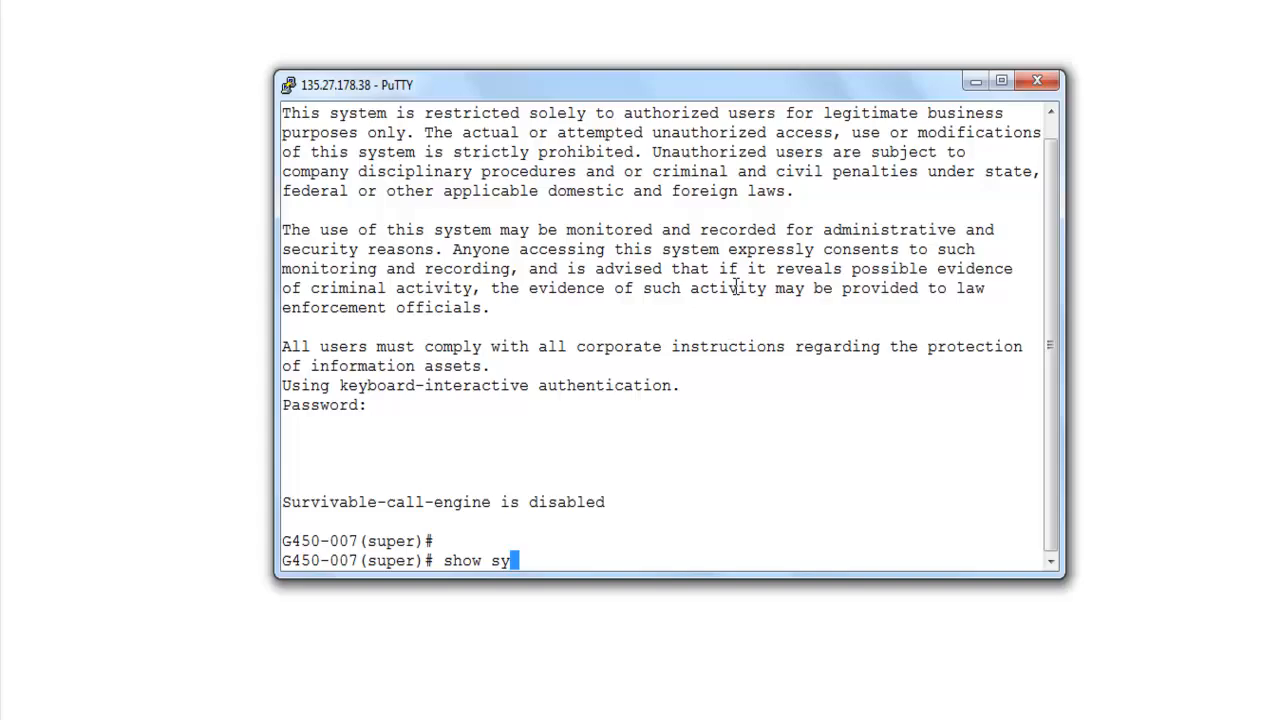
key("Return")
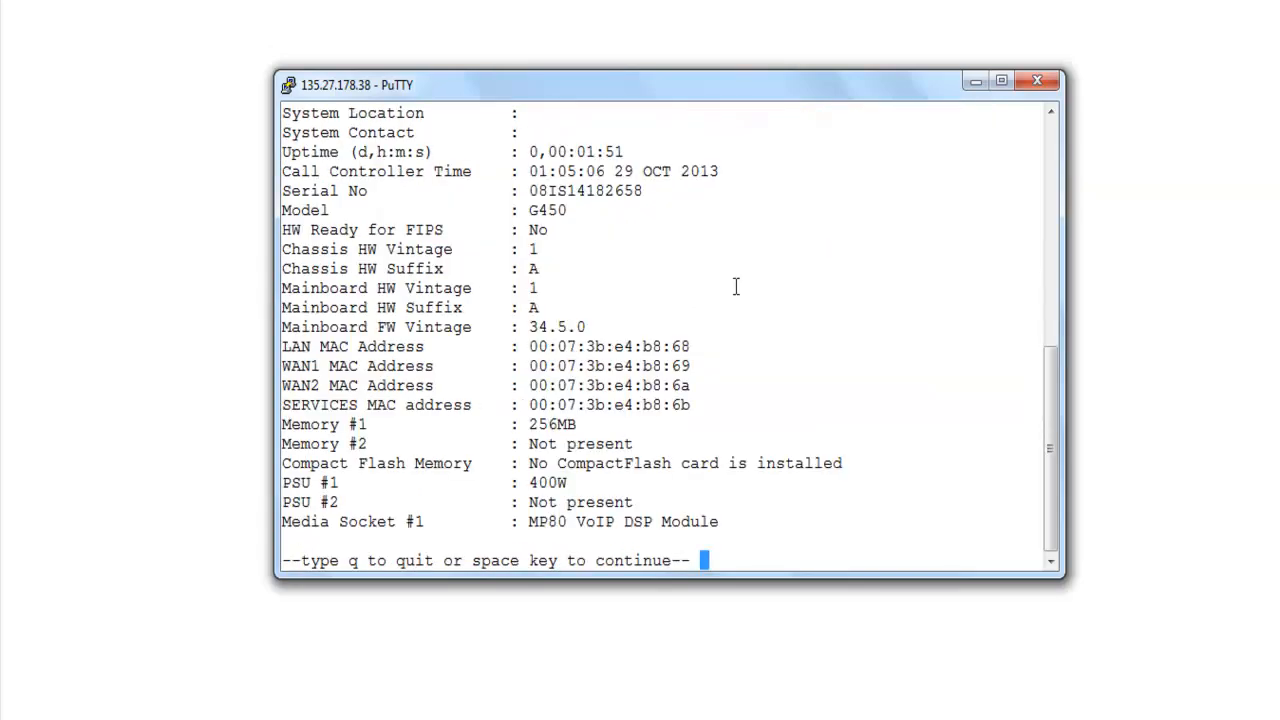